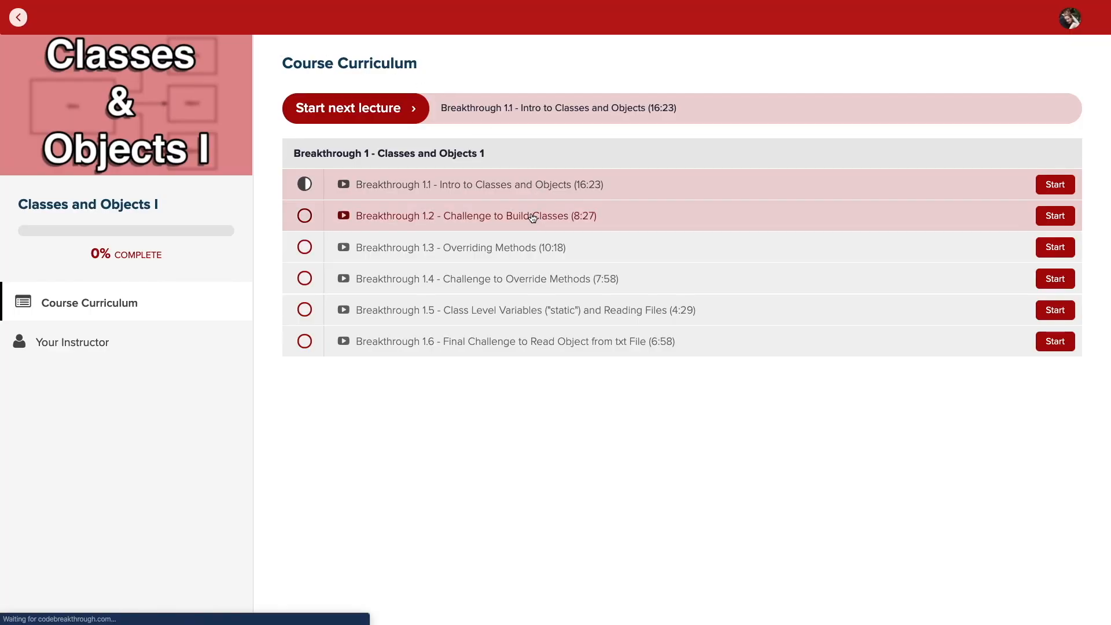
# Switch from the Classes and Objects I curriculum page to VS Code with empty hello.py.
pyautogui.click(1054, 215)
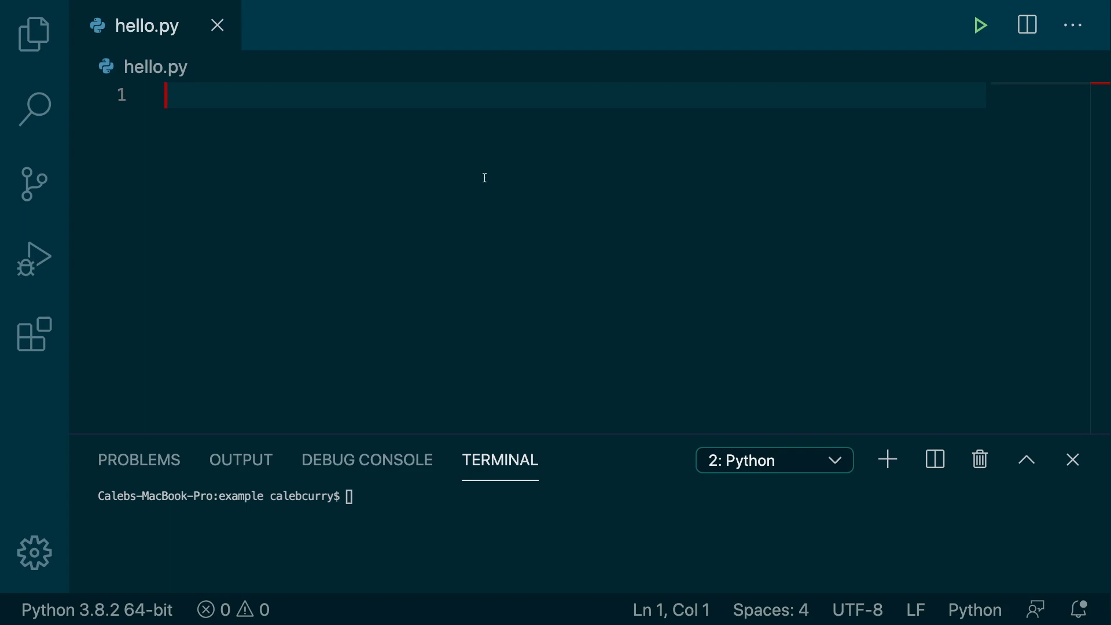
pyautogui.write('flkjfsdfsdfslk')
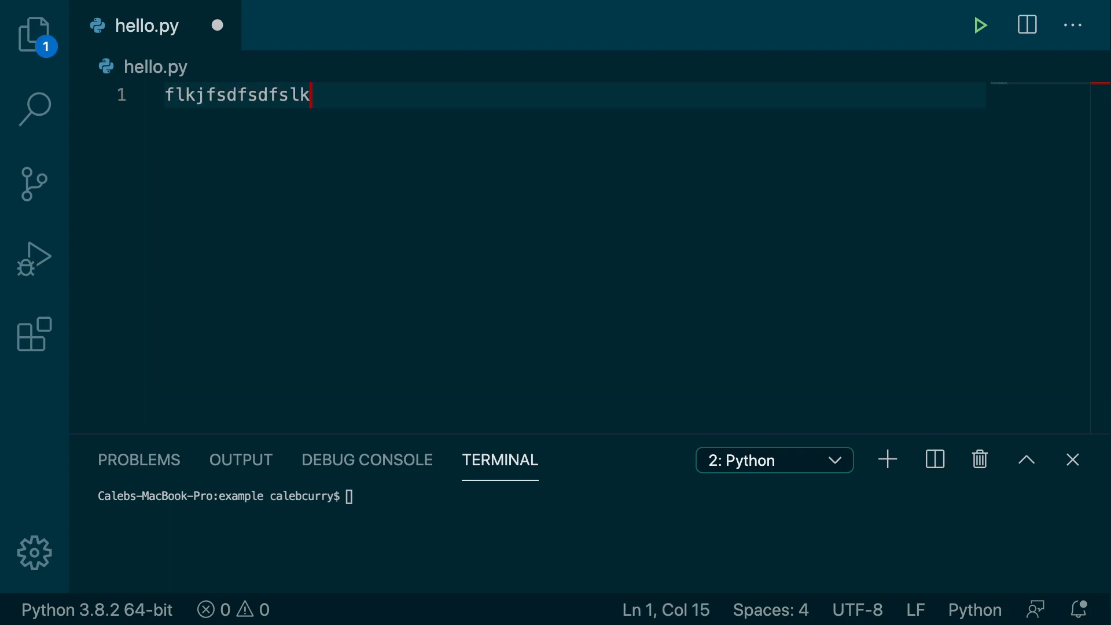
pyautogui.write('j')
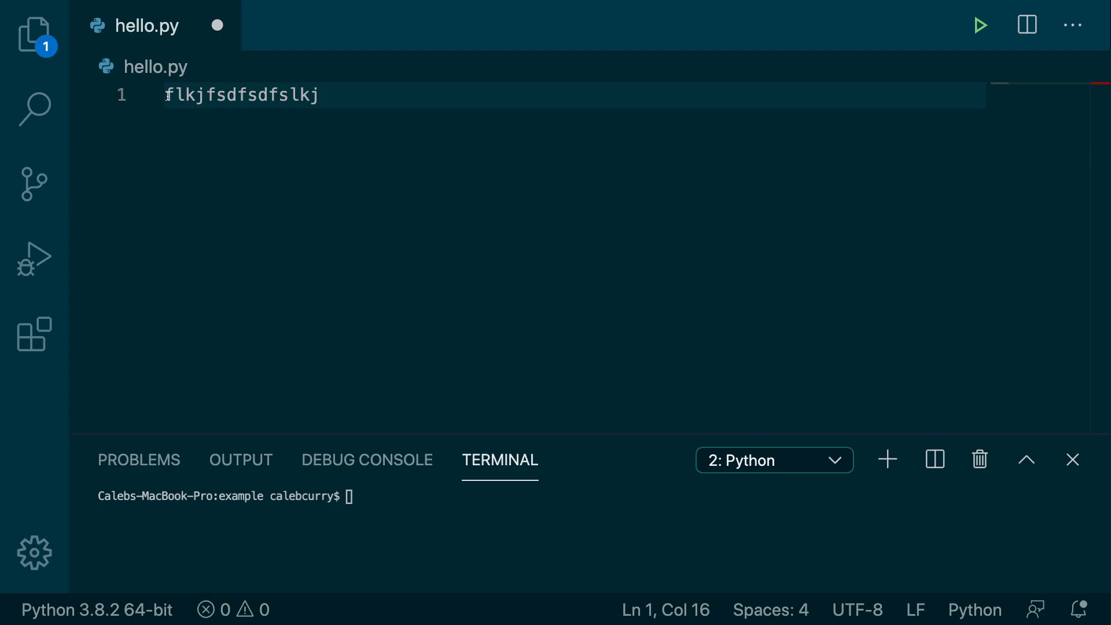
pyautogui.press('ctrl+a')
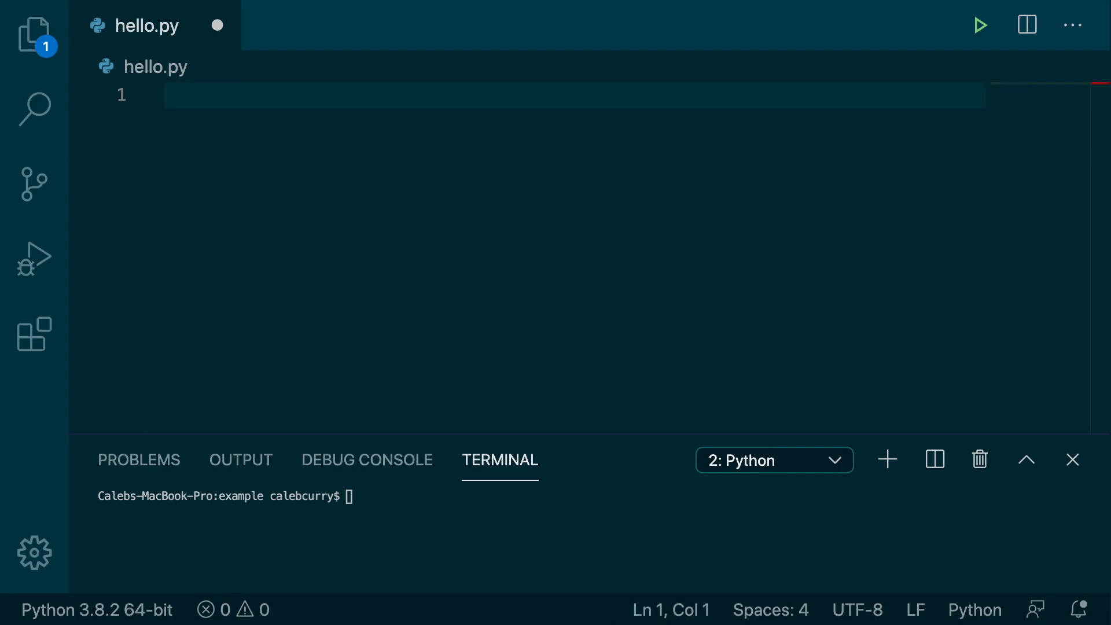
# Write "Hello World" as a double-quoted string on line 1 of hello.py and save.
pyautogui.write('Hello World')
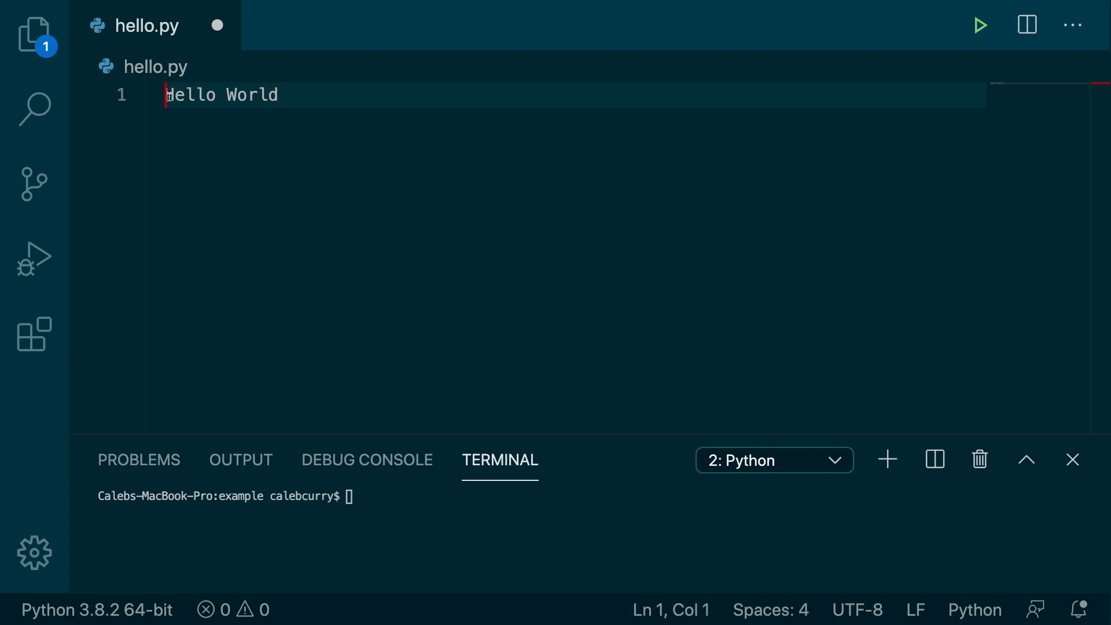
pyautogui.write('"Hello World"')
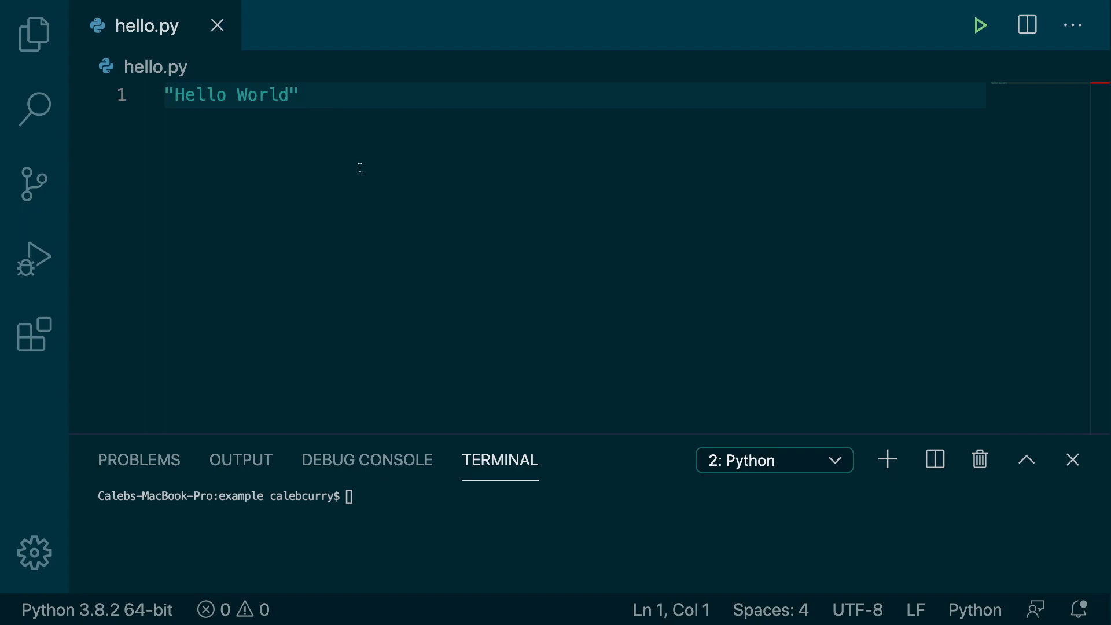
# Assign the string to msg, add print(msg) on line 2, and run hello.py.
pyautogui.write('msg =')
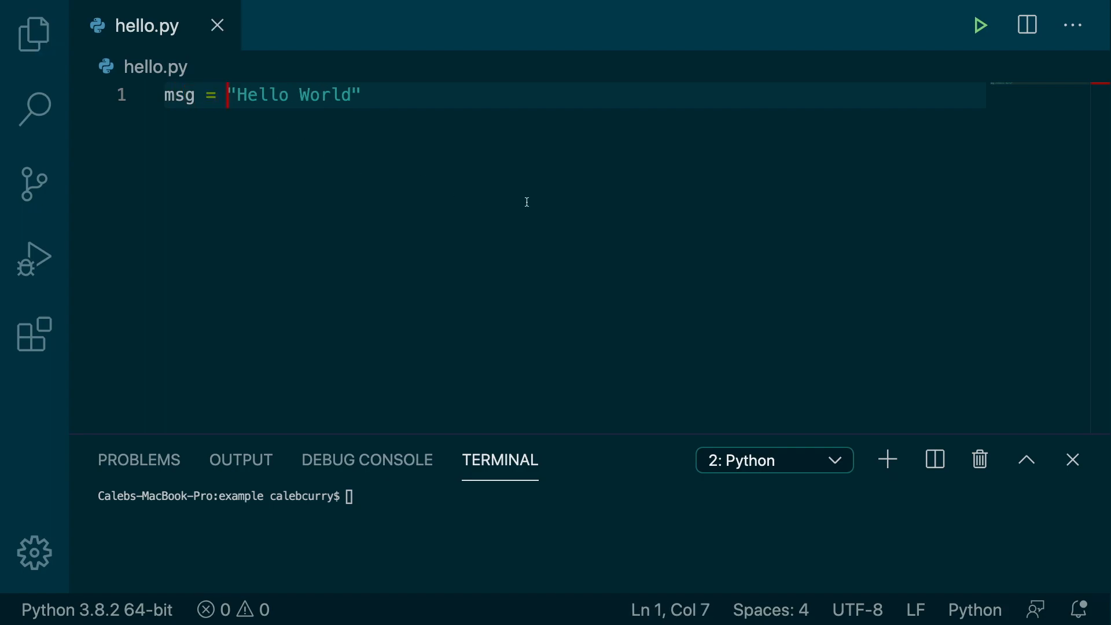
pyautogui.write('print()')
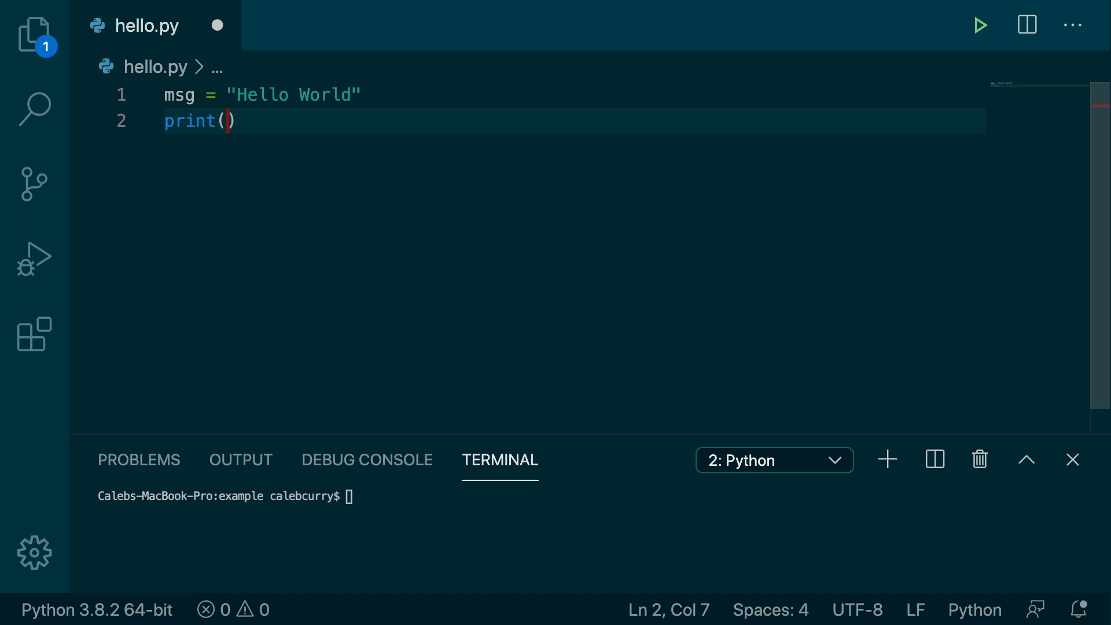
pyautogui.write('msg')
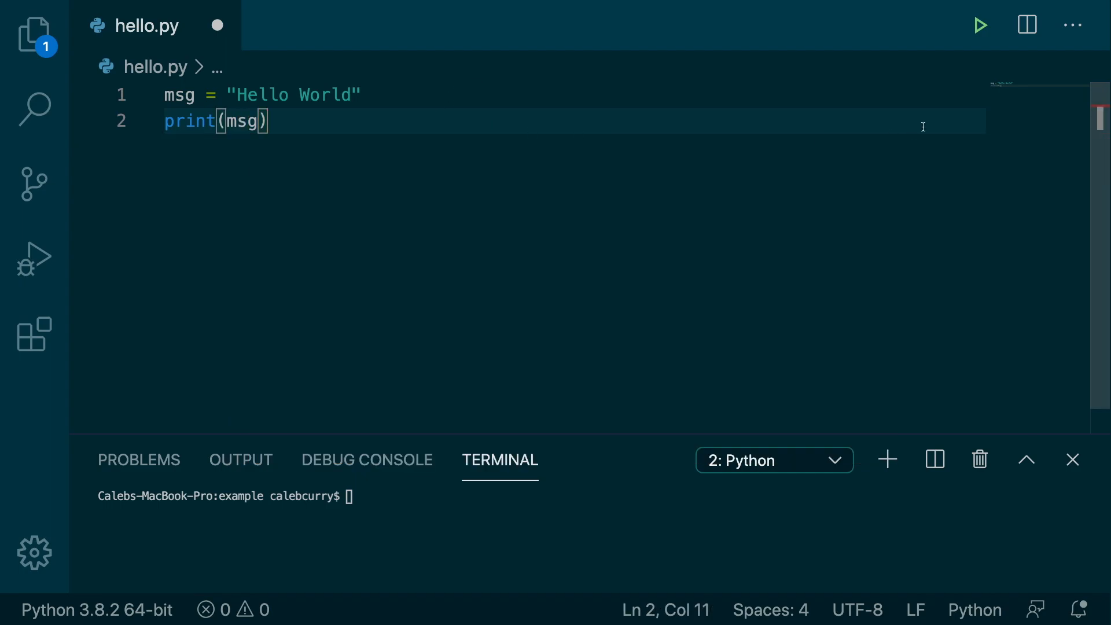
pyautogui.click(980, 25)
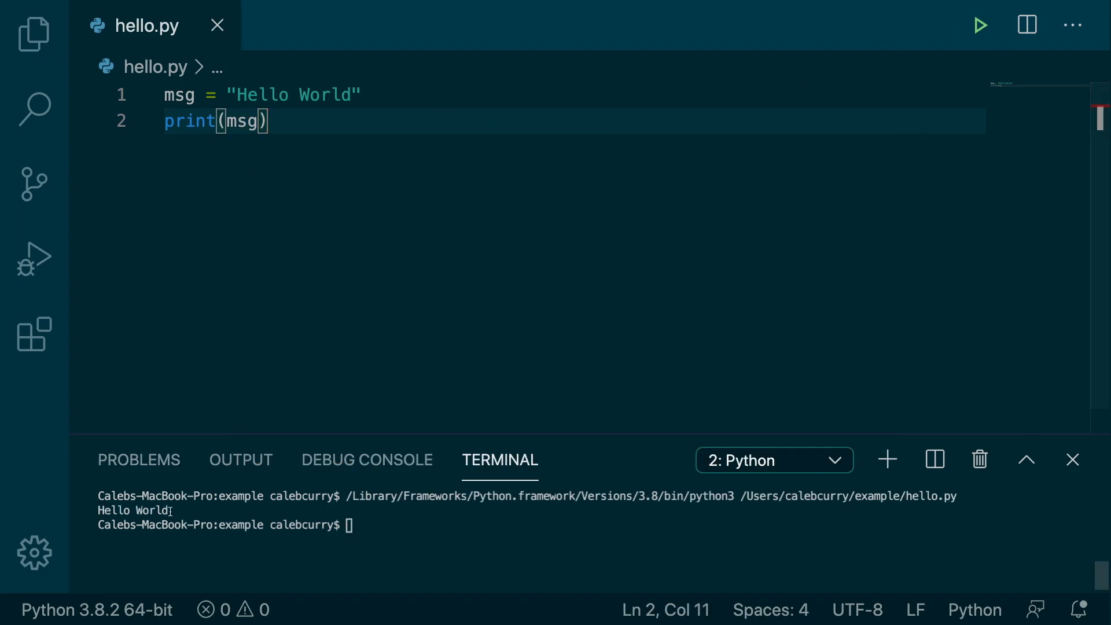